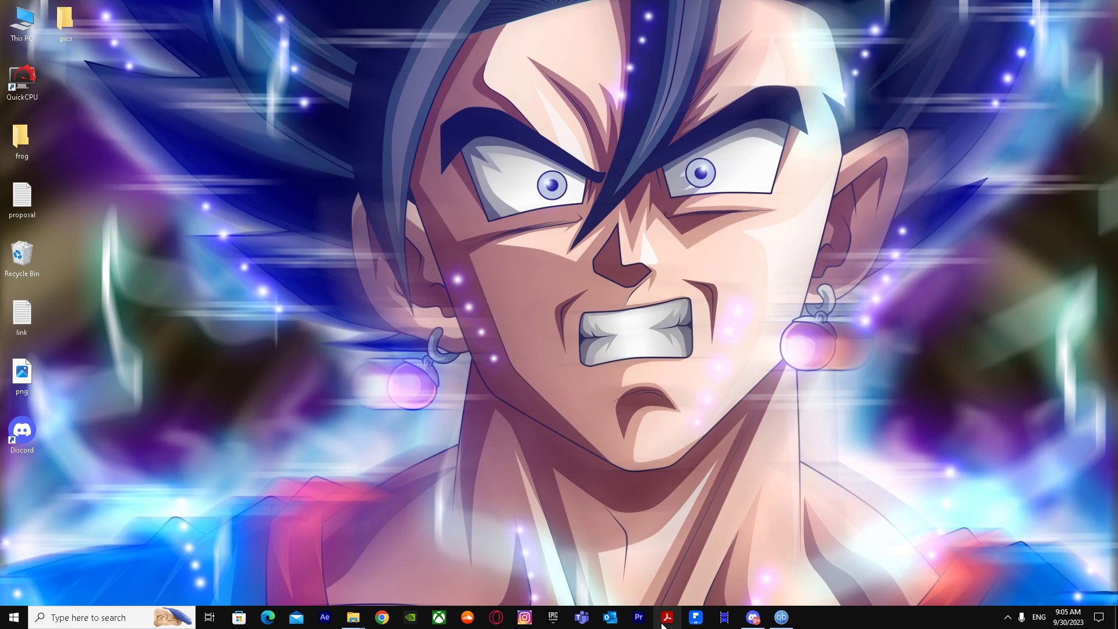
Step: Launch Premiere Pro, show the 'History of the iPhone - Wikipedia' folder with the .srt file, and return to Premiere
click(639, 617)
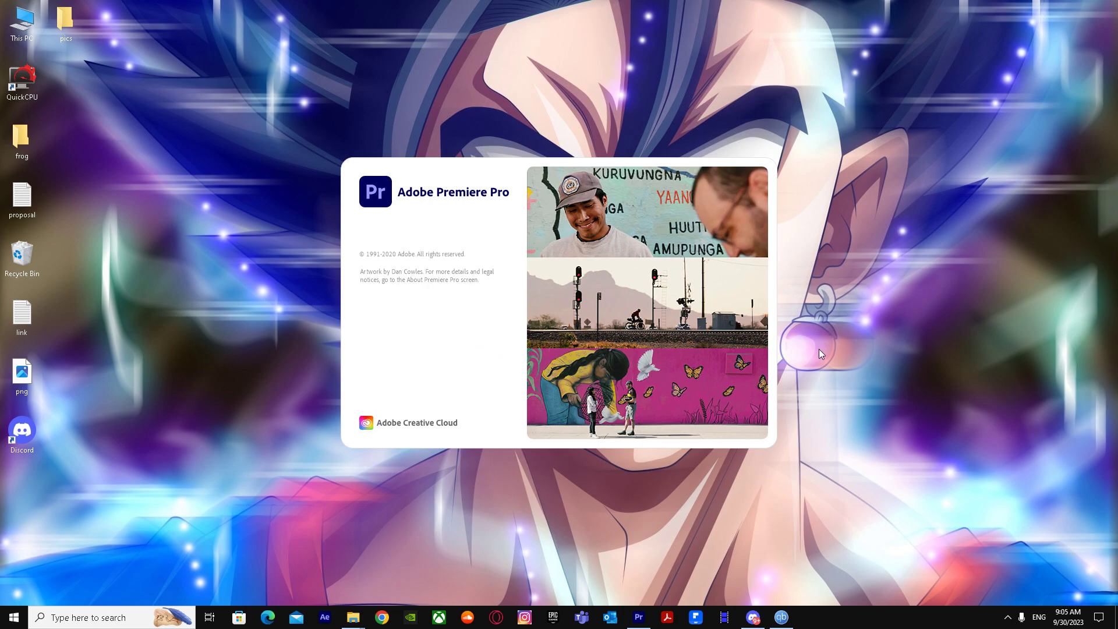
mouse_move(16, 23)
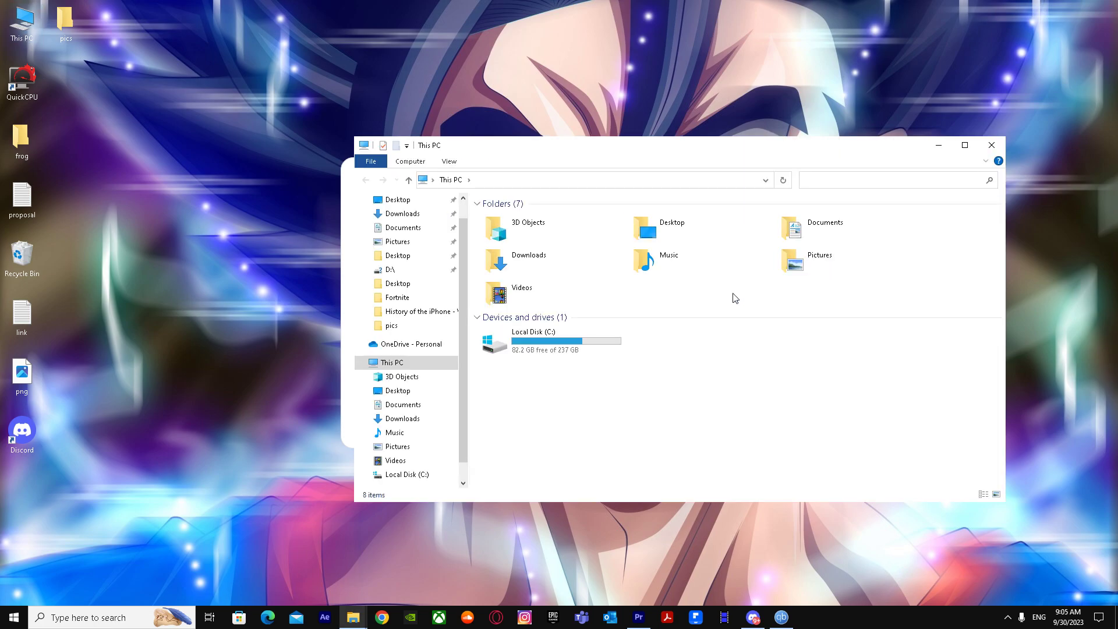
scroll(down, 3)
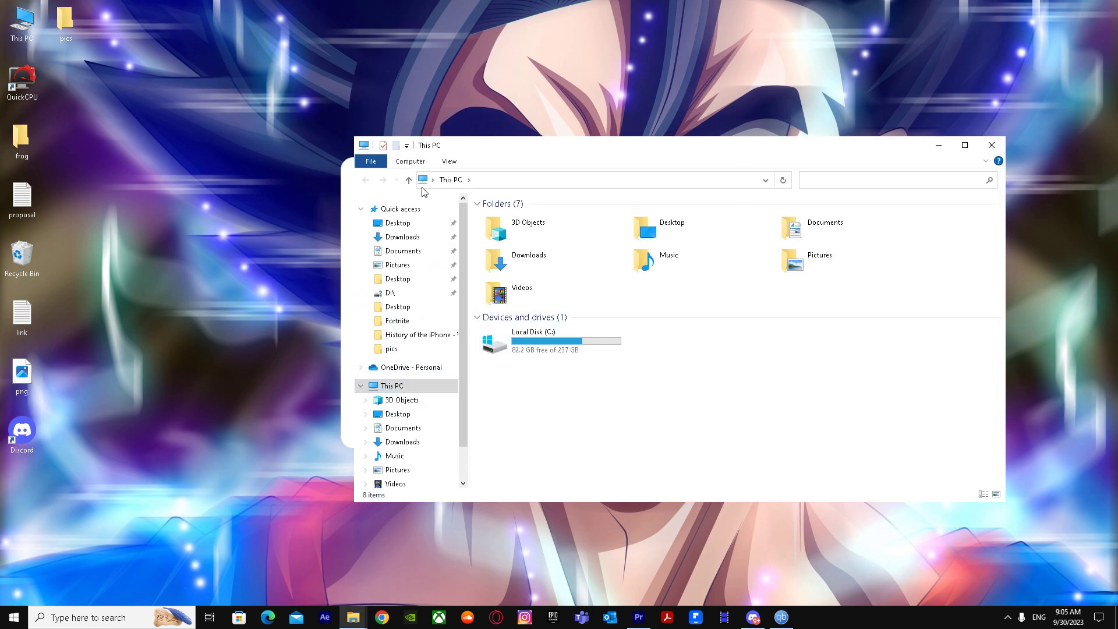
click(639, 618)
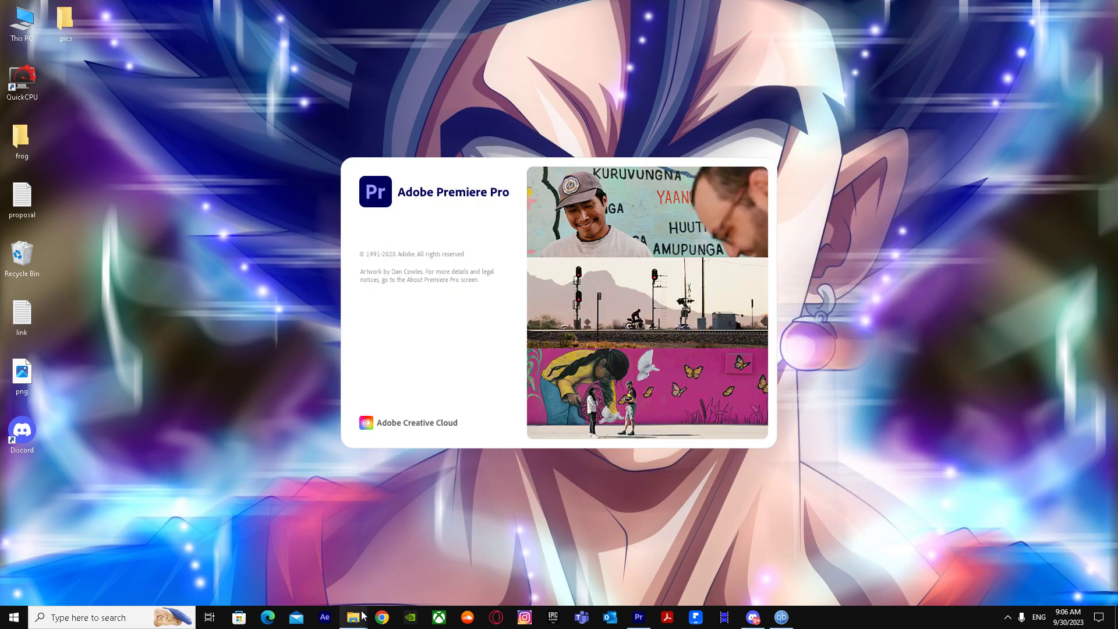
click(353, 618)
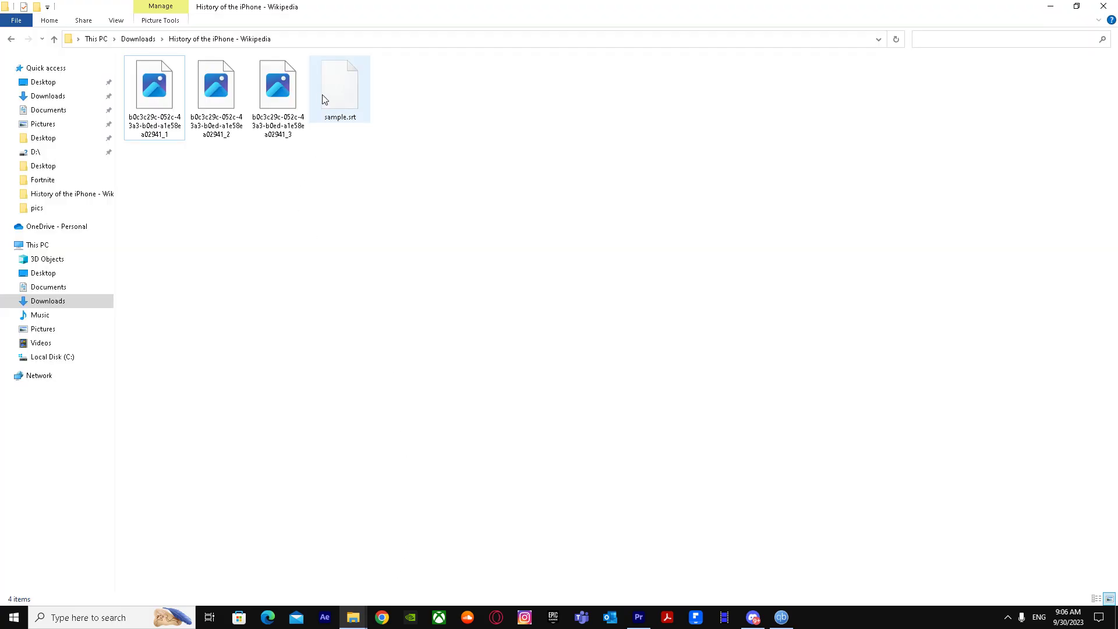
click(638, 617)
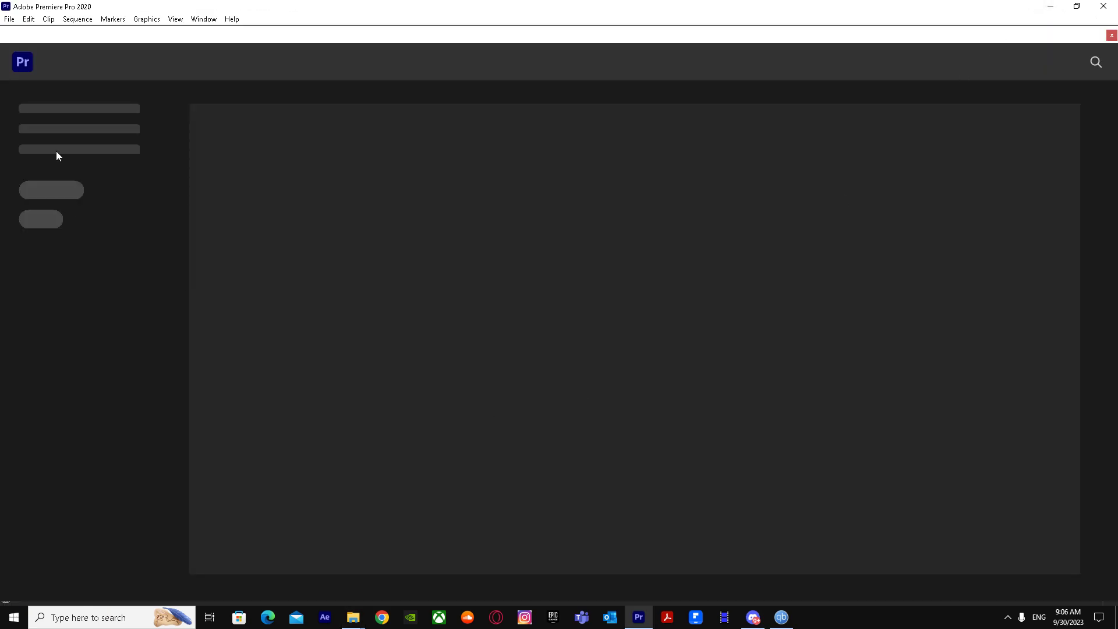
mouse_move(81, 175)
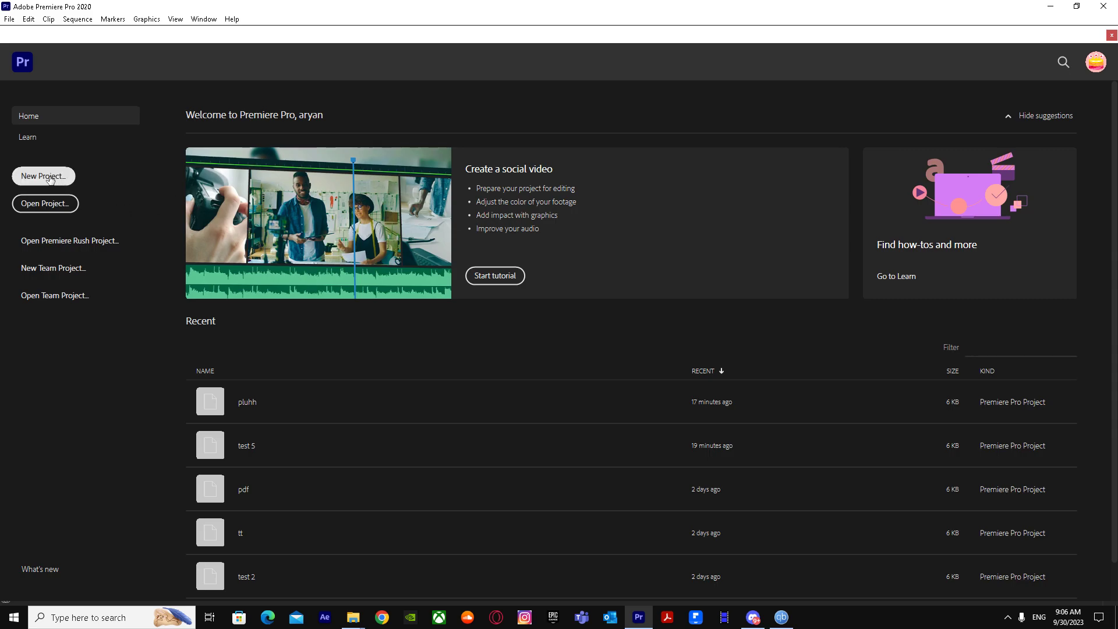
Step: Create a new project named 'srt test' and enter its empty editing workspace
click(43, 176)
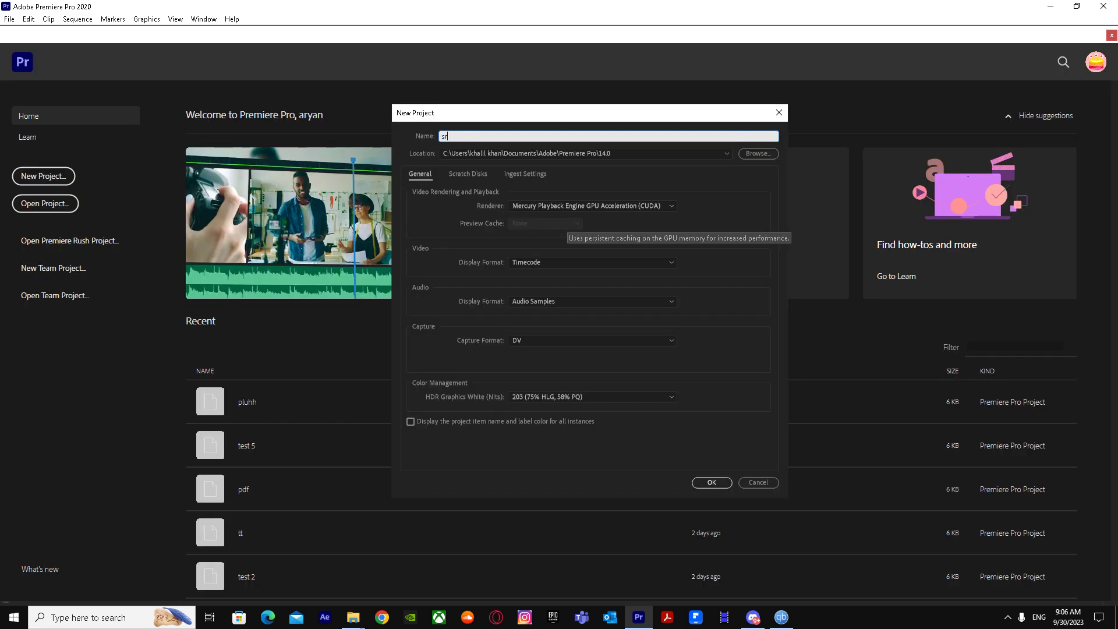
text(rt test)
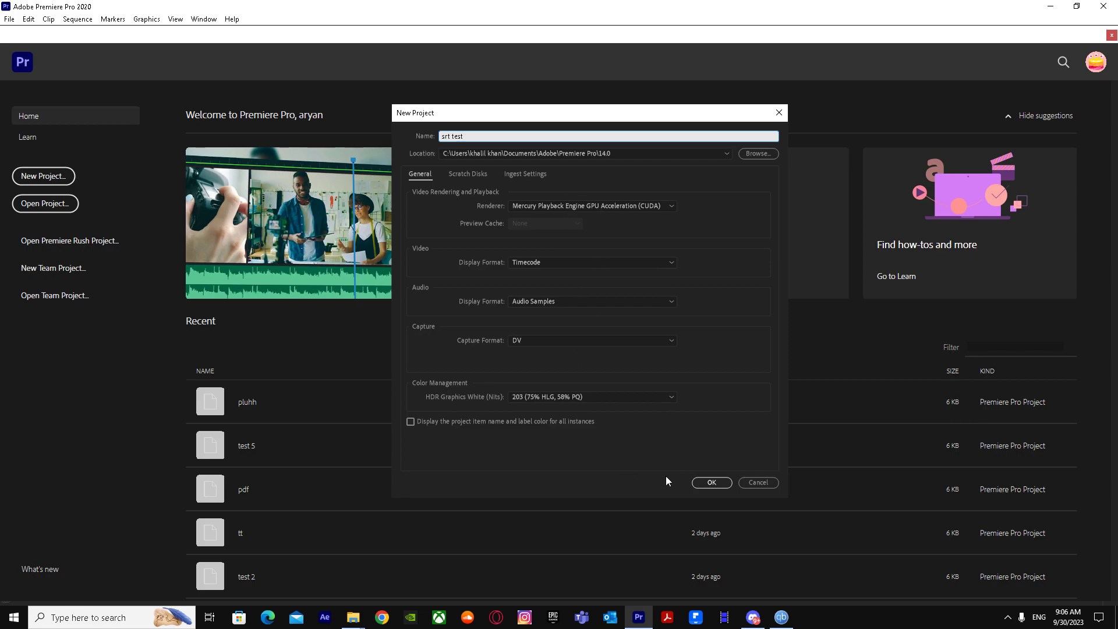
click(712, 482)
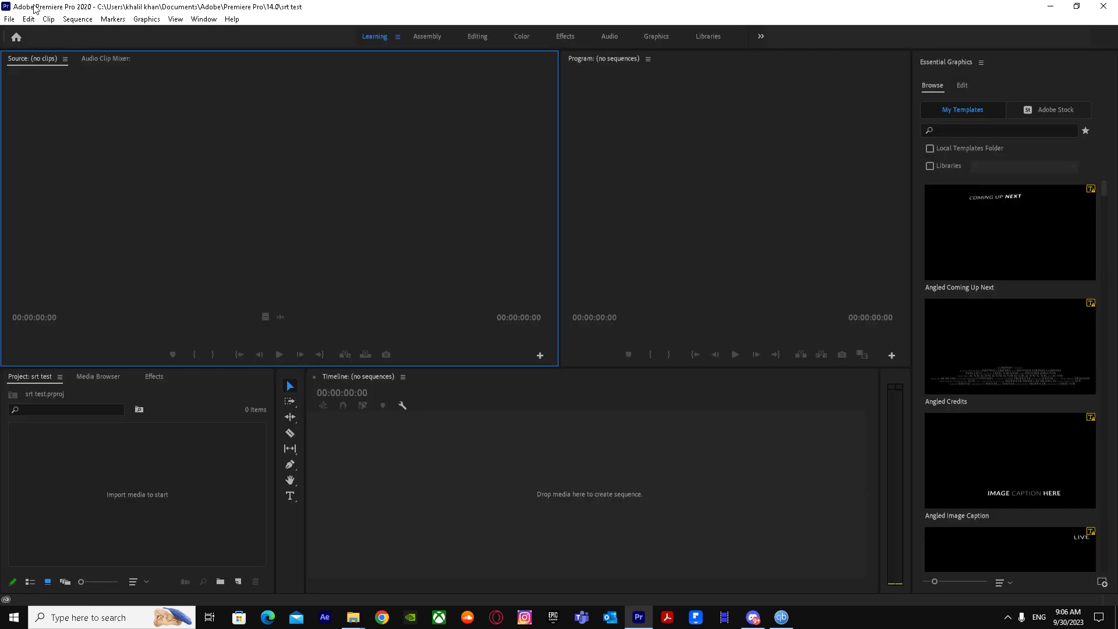
Step: Start File > Import and browse to the Downloads folder
click(9, 20)
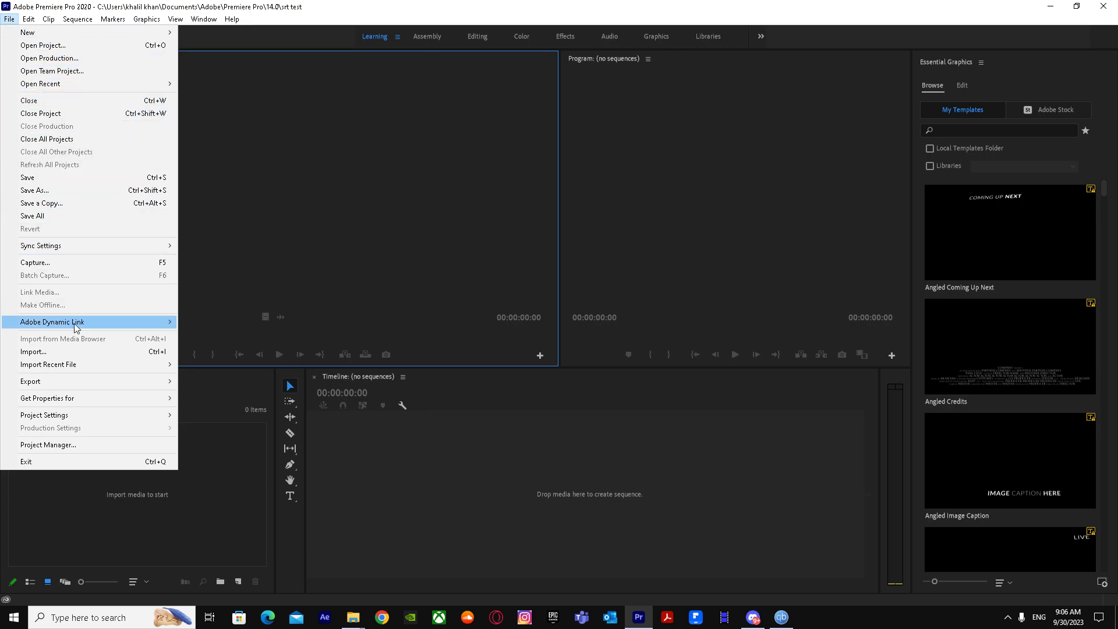
mouse_move(86, 353)
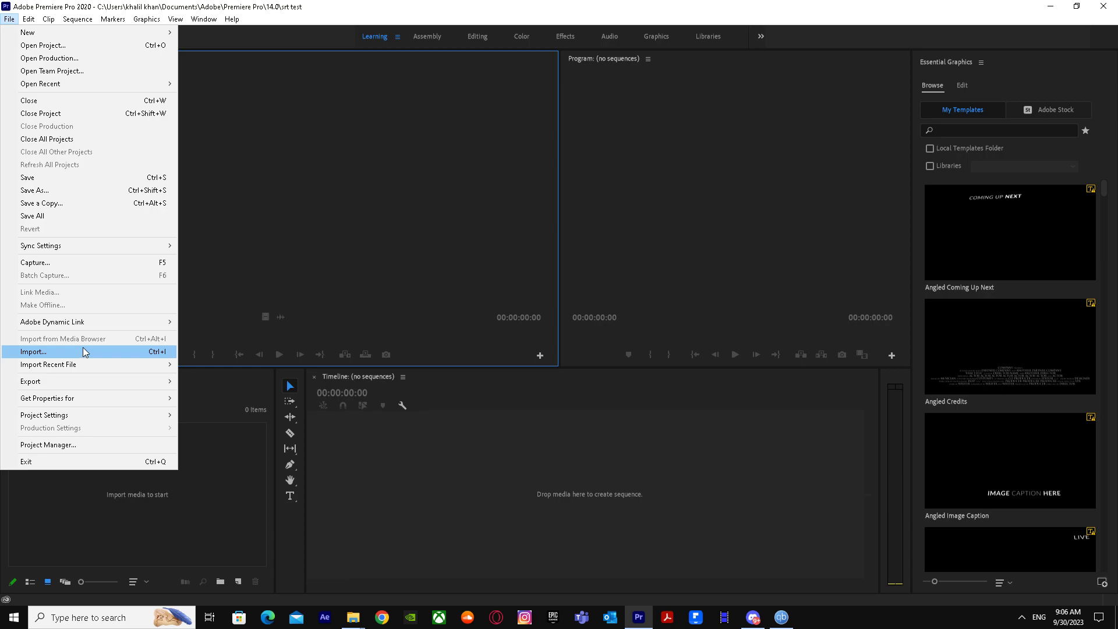
click(32, 352)
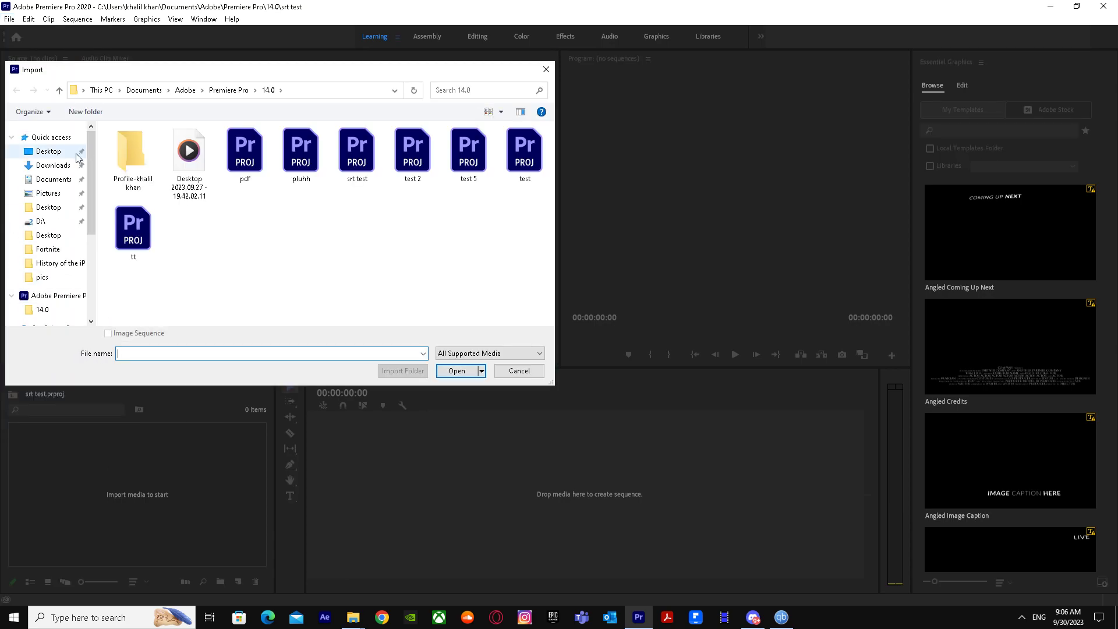
click(53, 165)
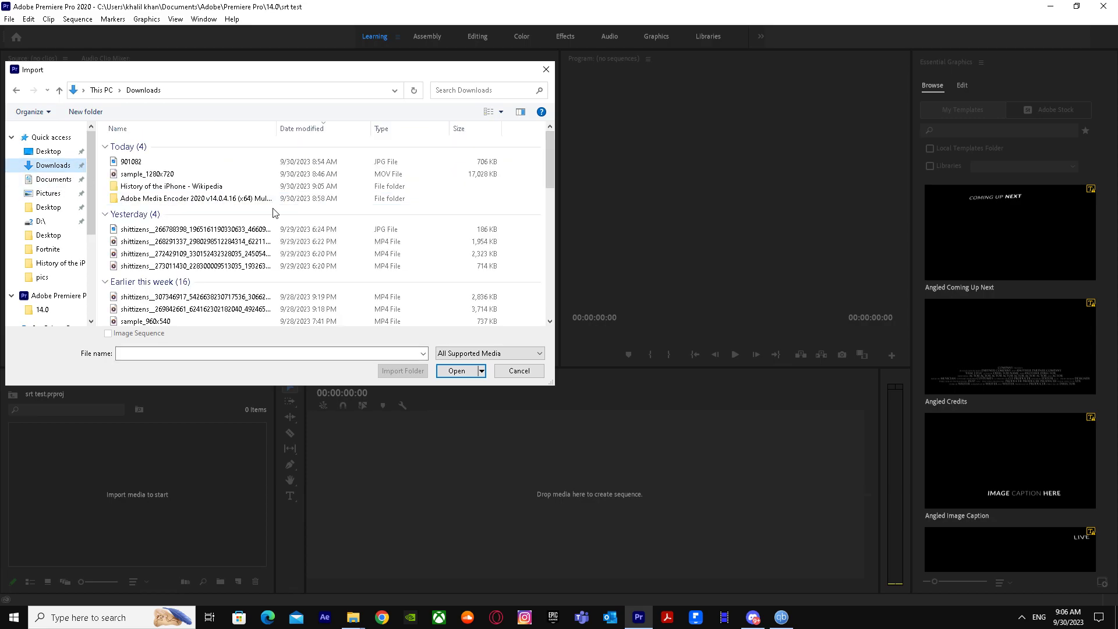
Step: Enter the 'History of the iPhone - Wikipedia' folder and select sample.srt for import
click(170, 186)
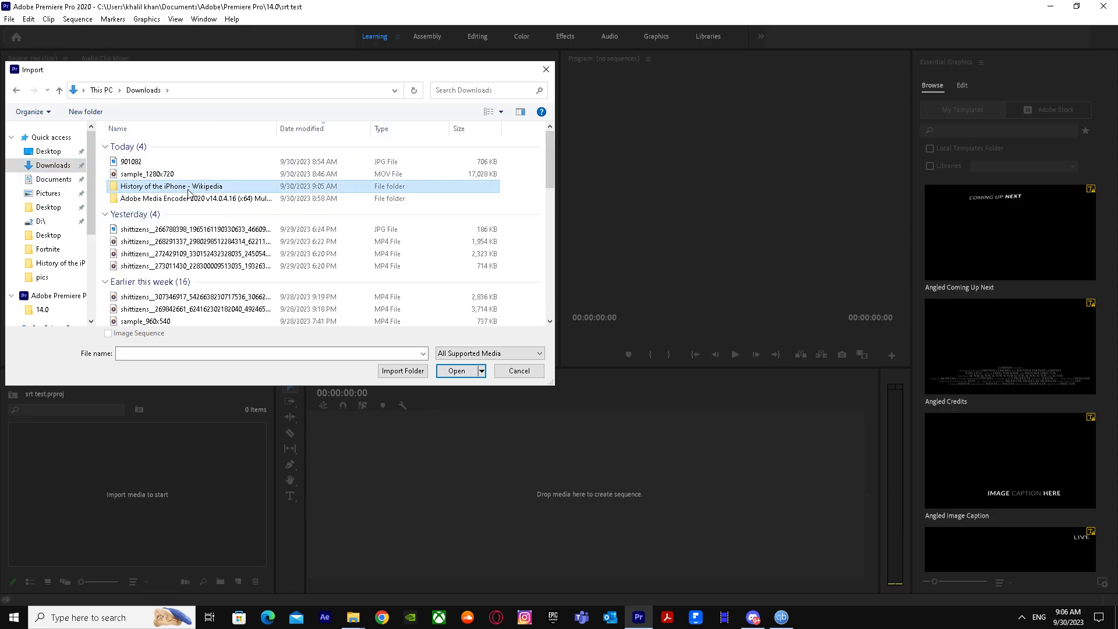
double_click(155, 186)
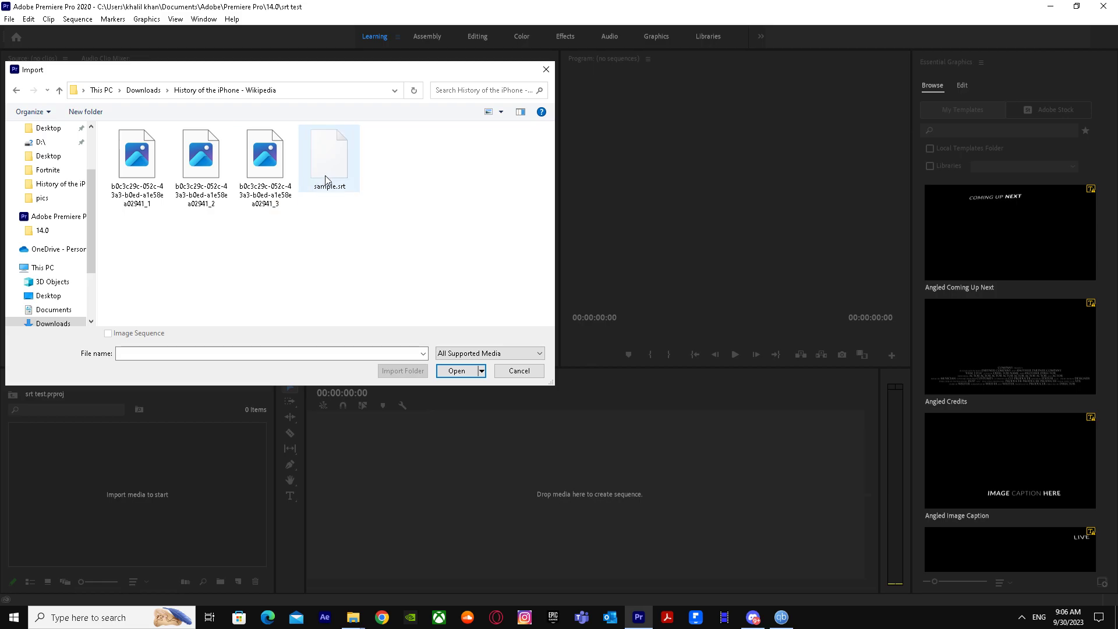
click(457, 372)
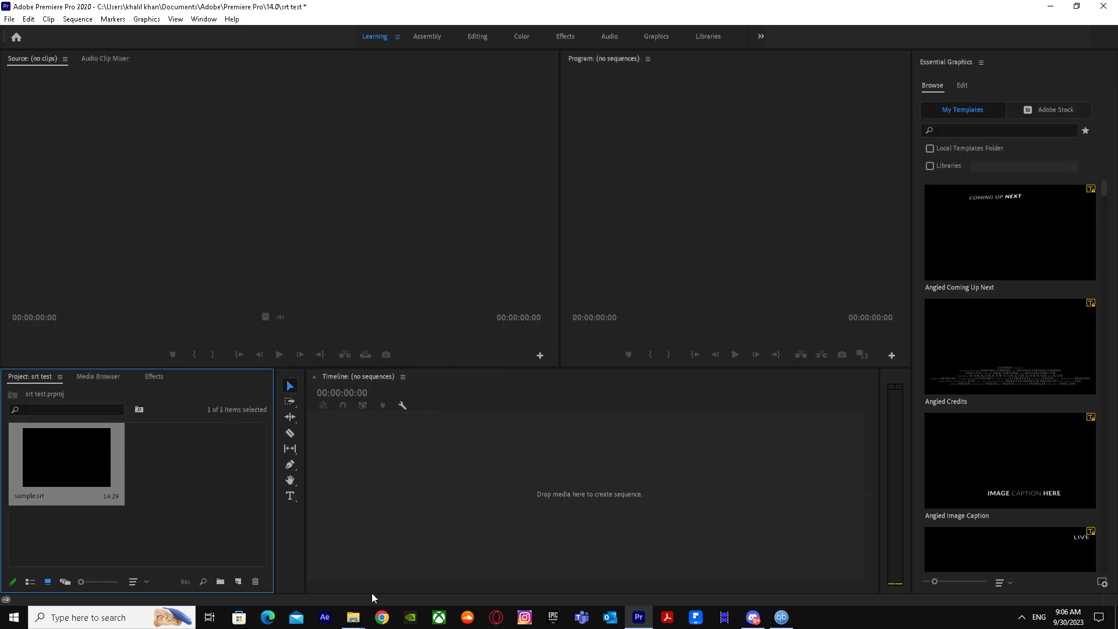
mouse_move(372, 619)
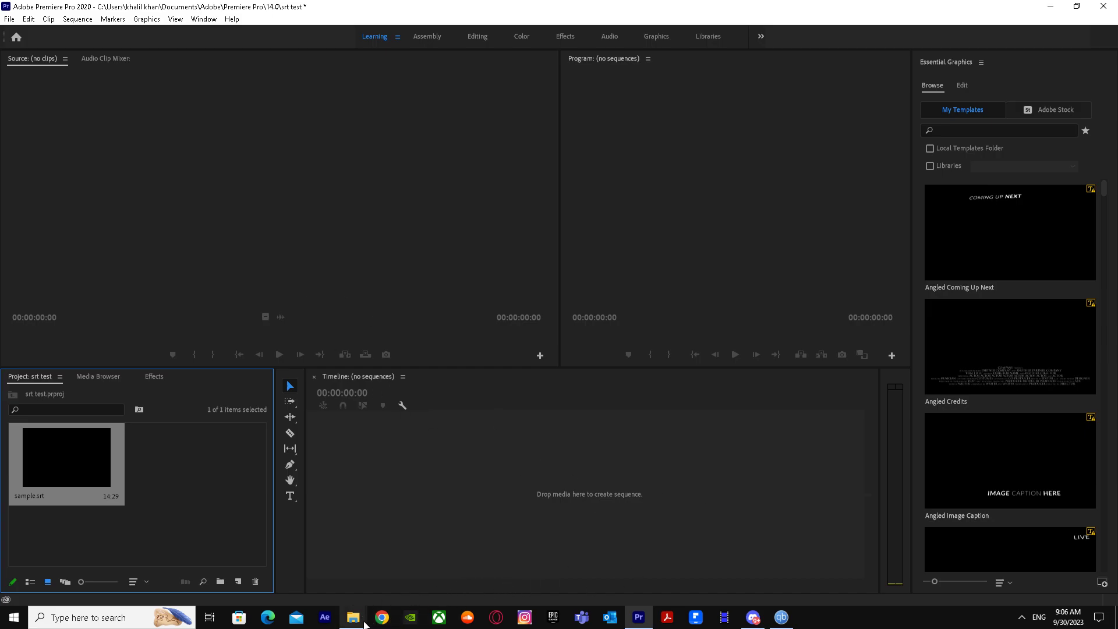
Step: Open File Explorer over Premiere and browse Pictures, Videos and the Fortnite recordings
click(352, 617)
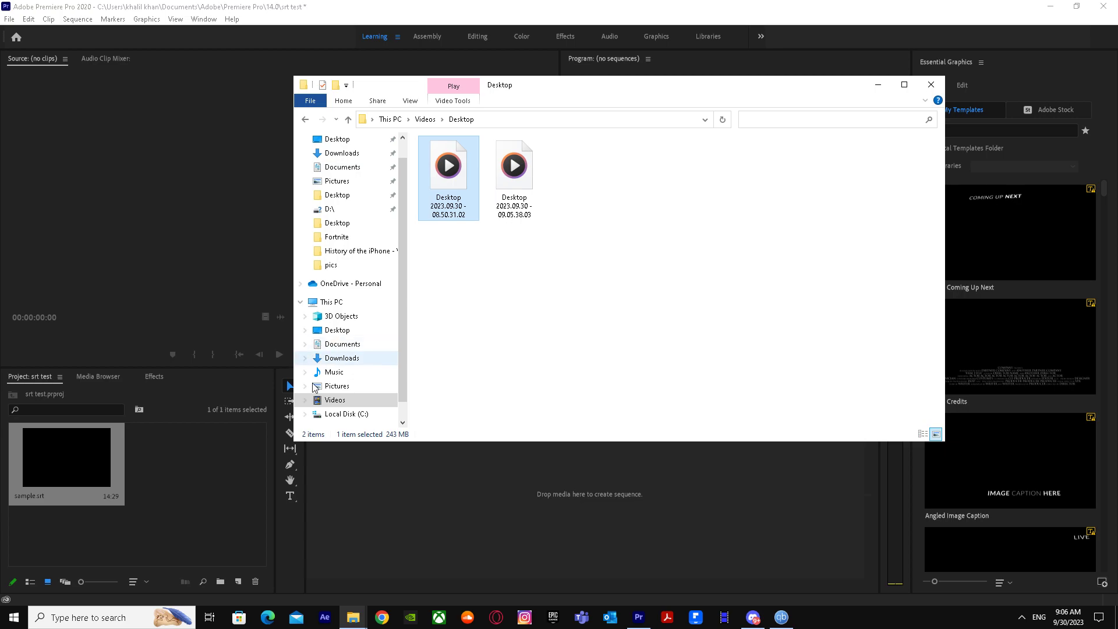
click(337, 385)
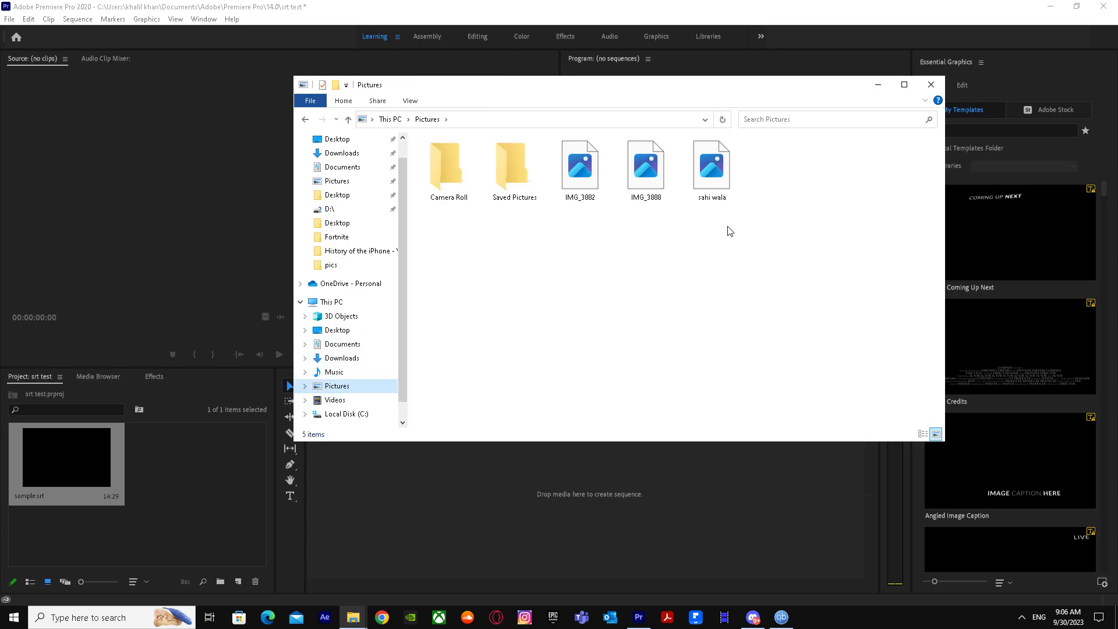
click(334, 401)
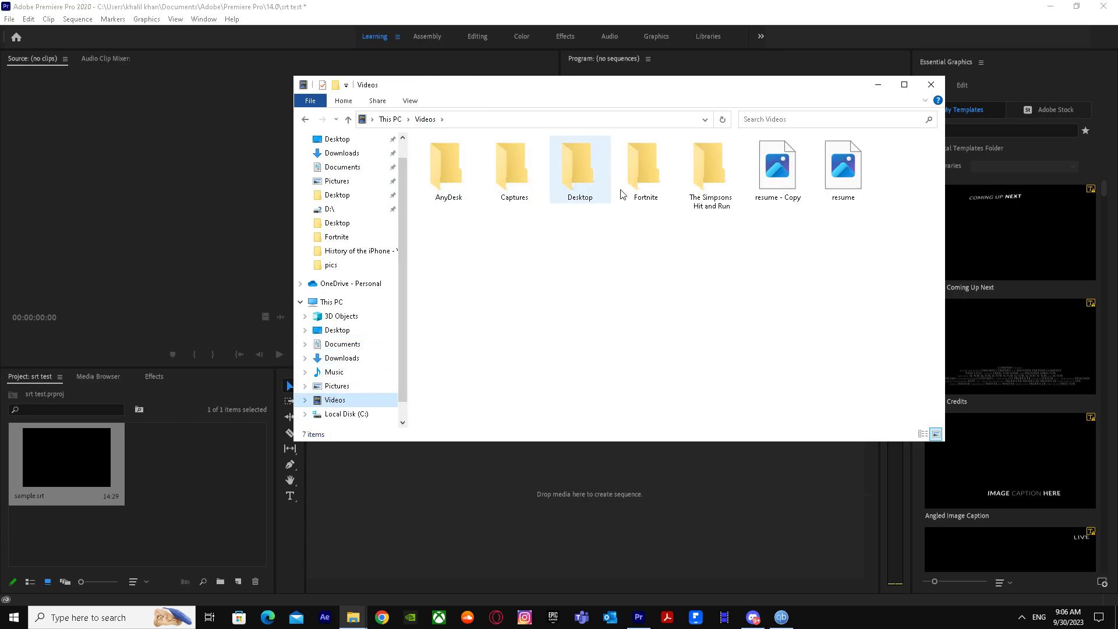
double_click(645, 166)
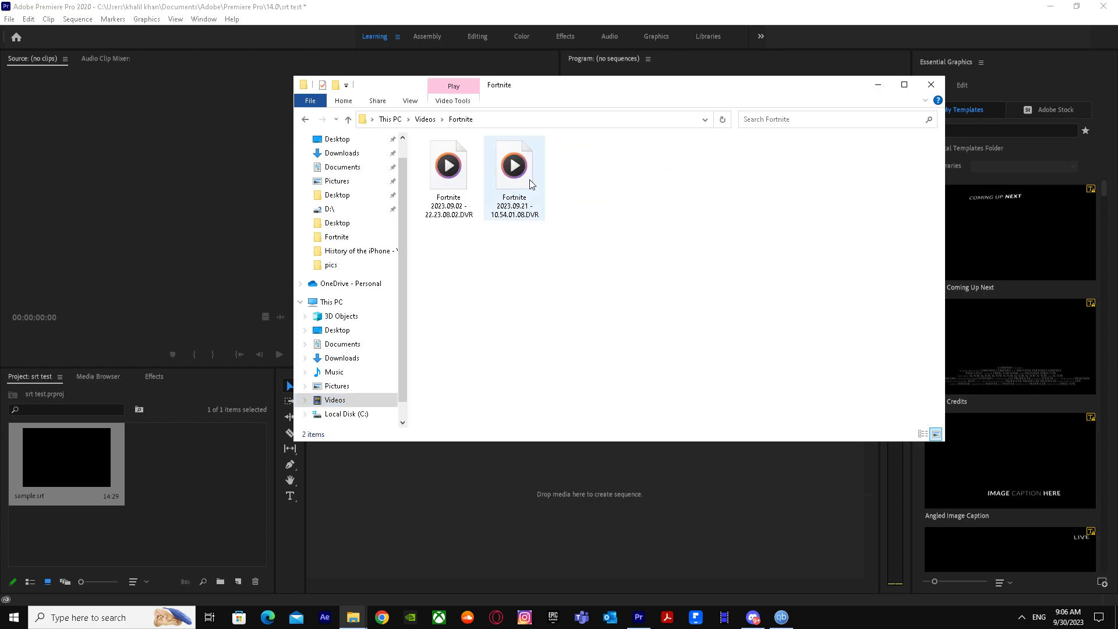
click(449, 166)
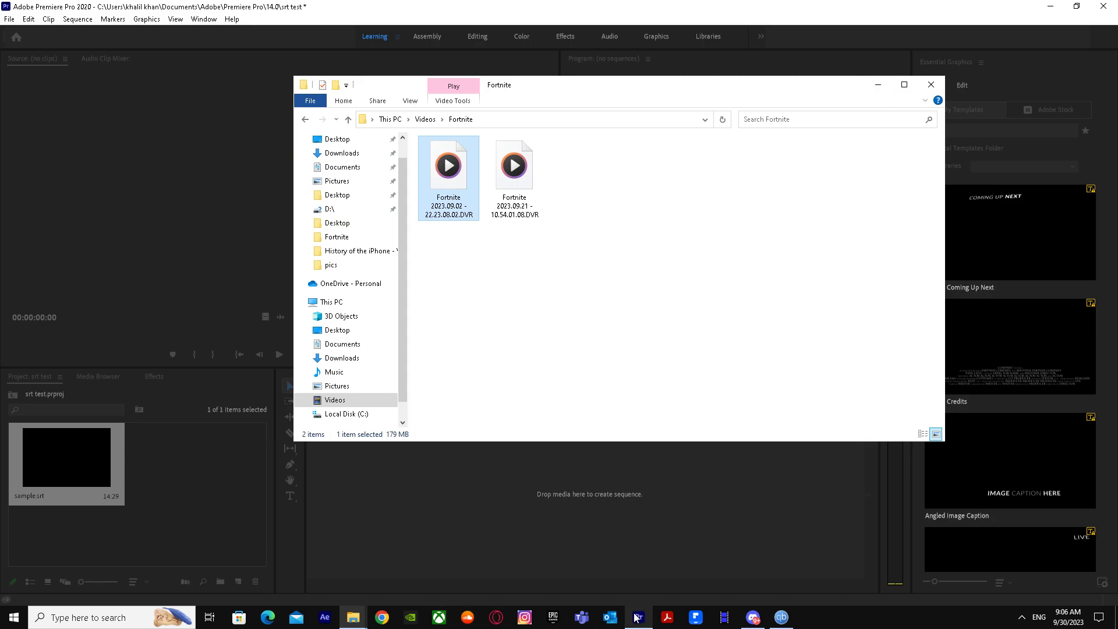
click(931, 84)
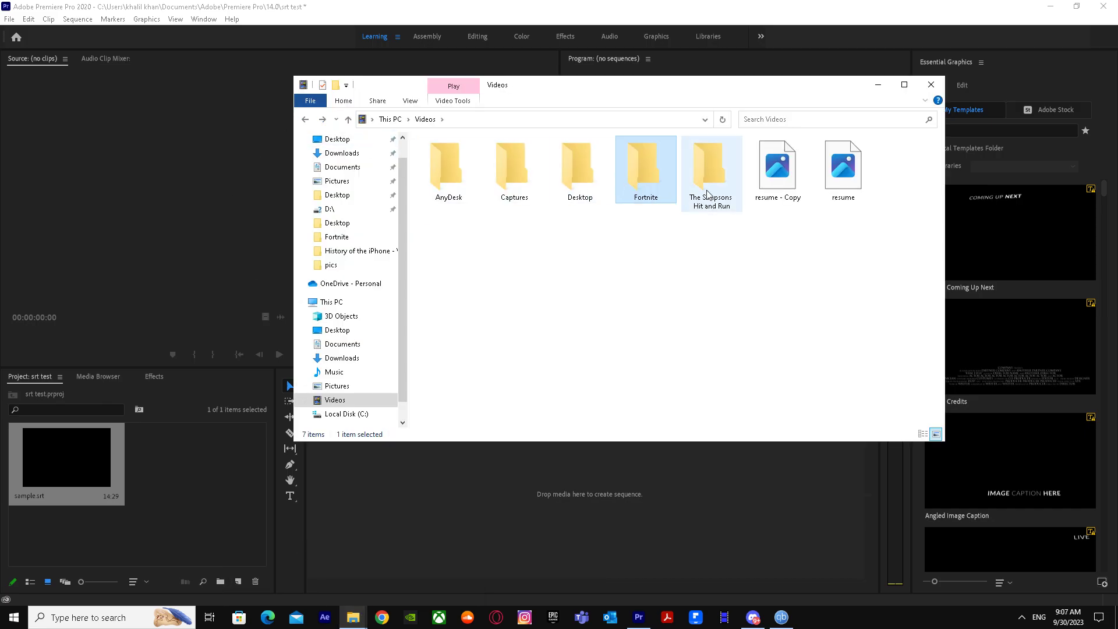
Step: Look through the AnyDesk folder, then move to Downloads and scroll to the older video files
double_click(712, 163)
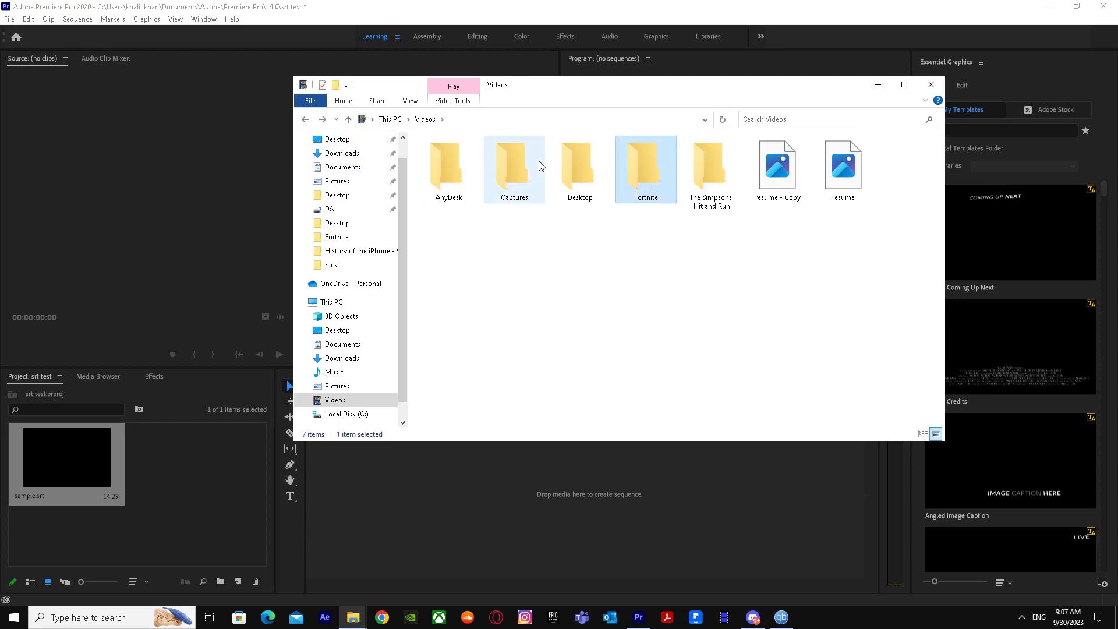
click(447, 165)
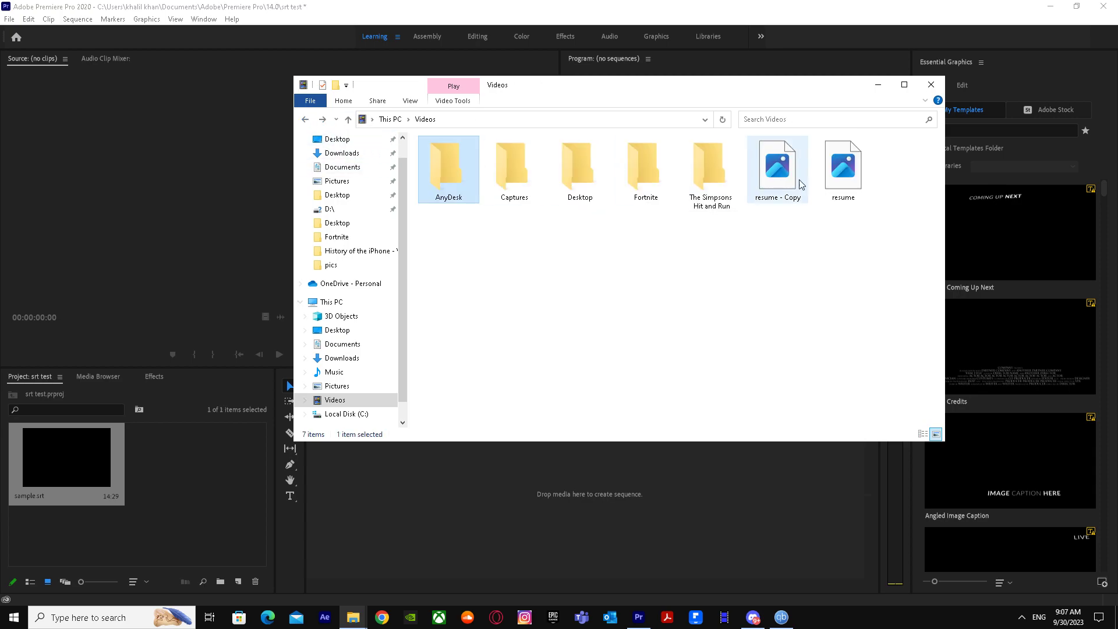
click(844, 163)
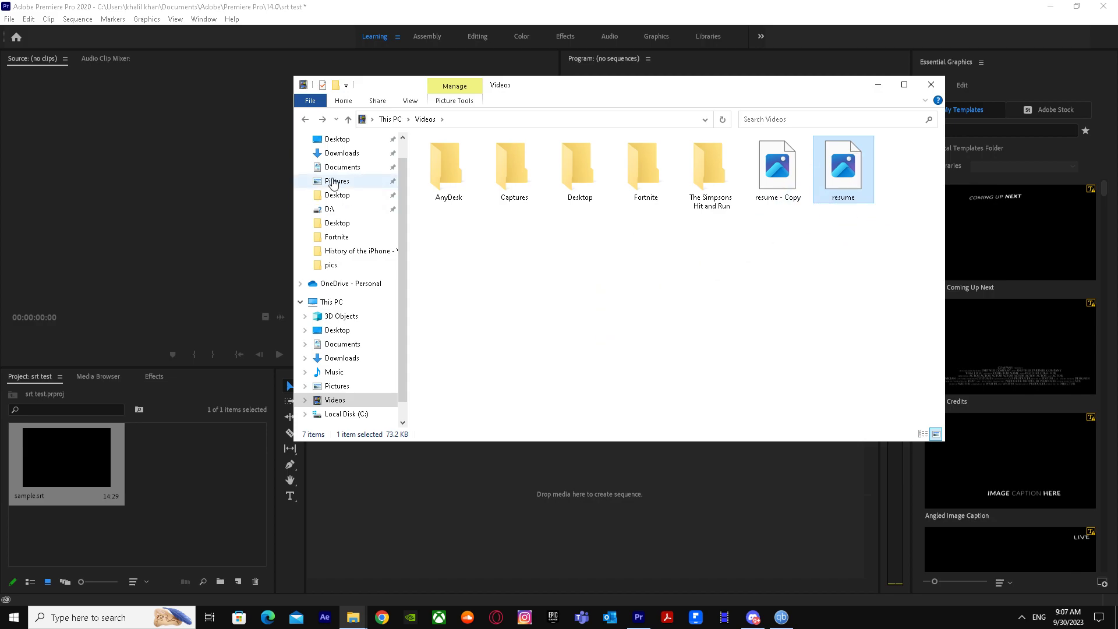
click(340, 153)
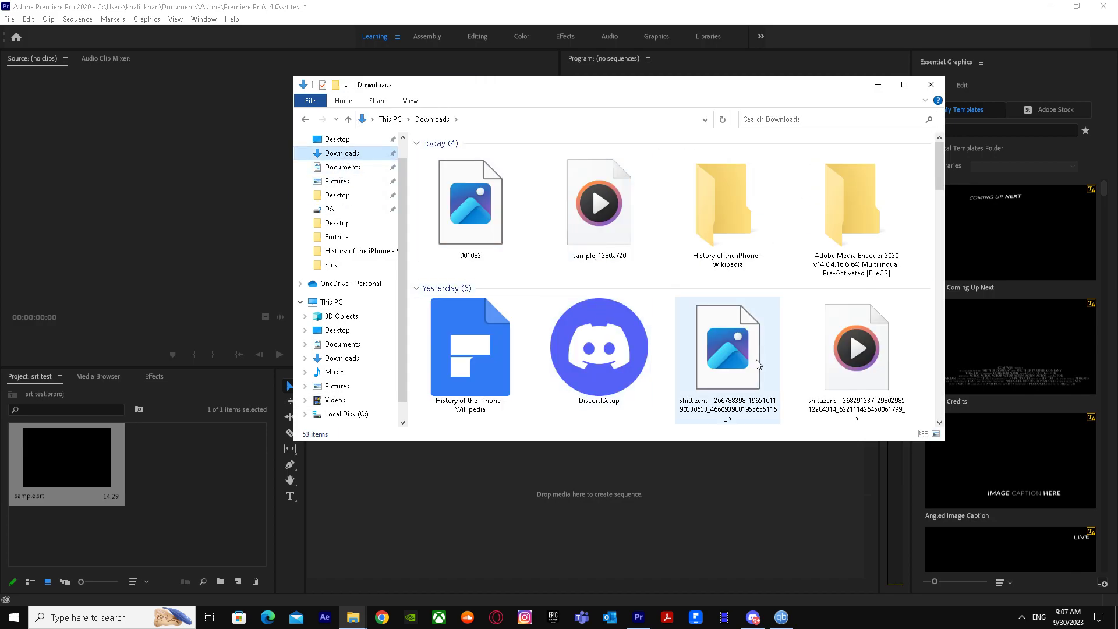
scroll(down, 3)
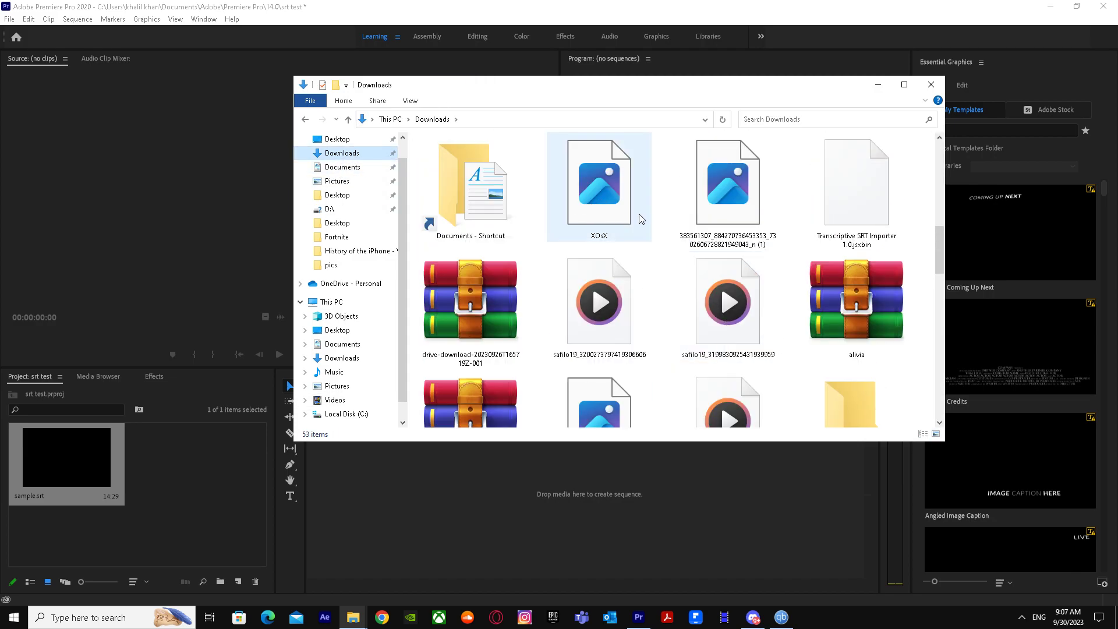
scroll(down, 3)
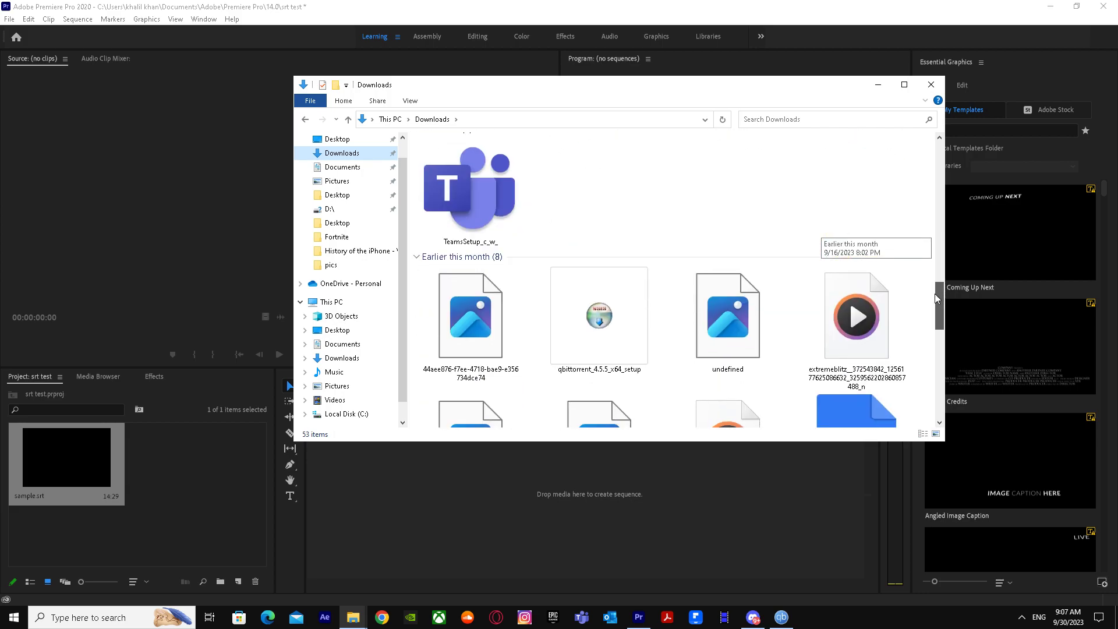
scroll(down, 3)
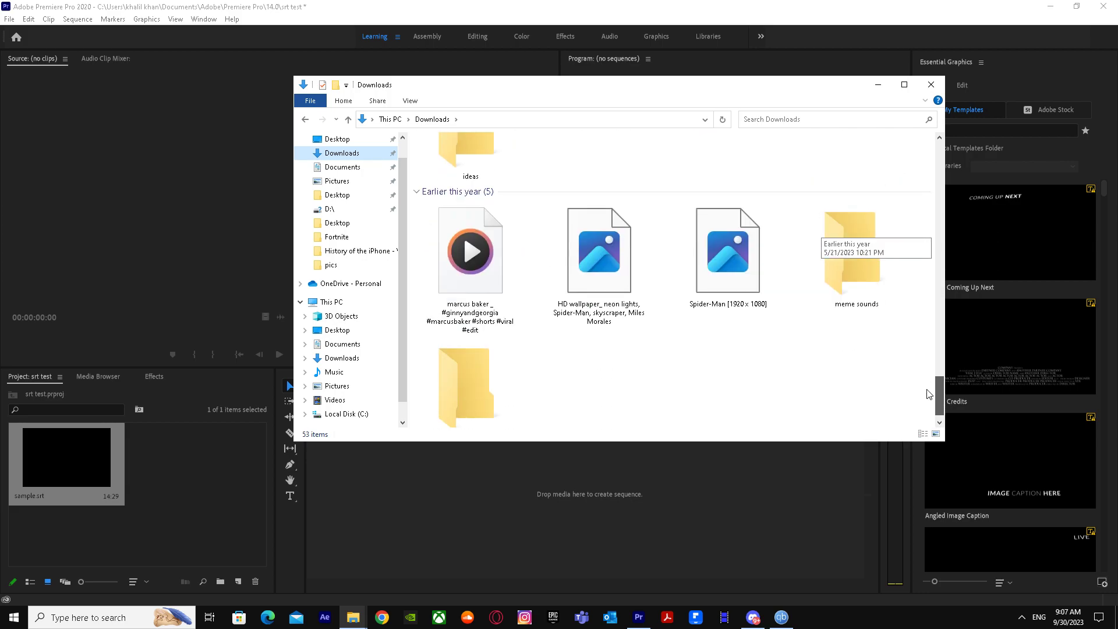
Step: Drag the downloaded video into the project and onto a sequence with sample.srt on V2 above it
click(471, 248)
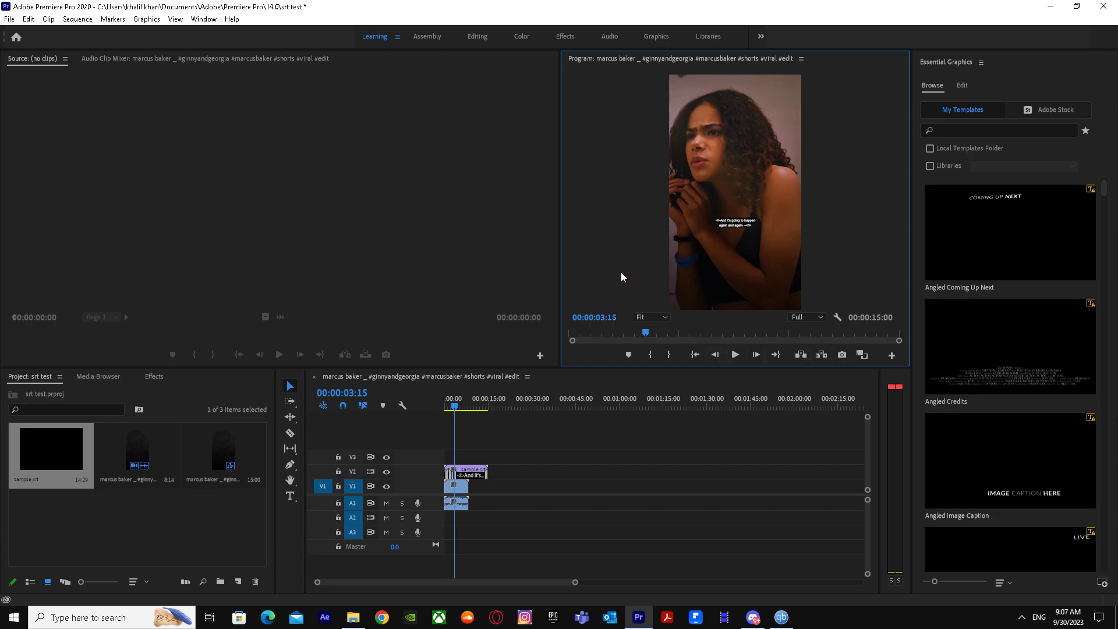
mouse_move(687, 221)
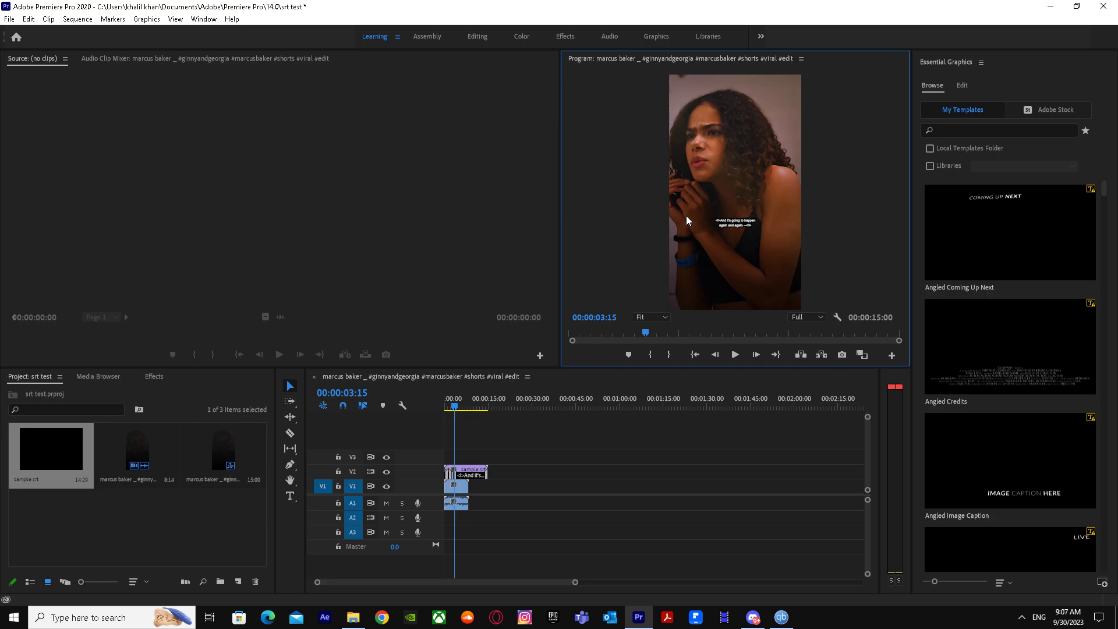